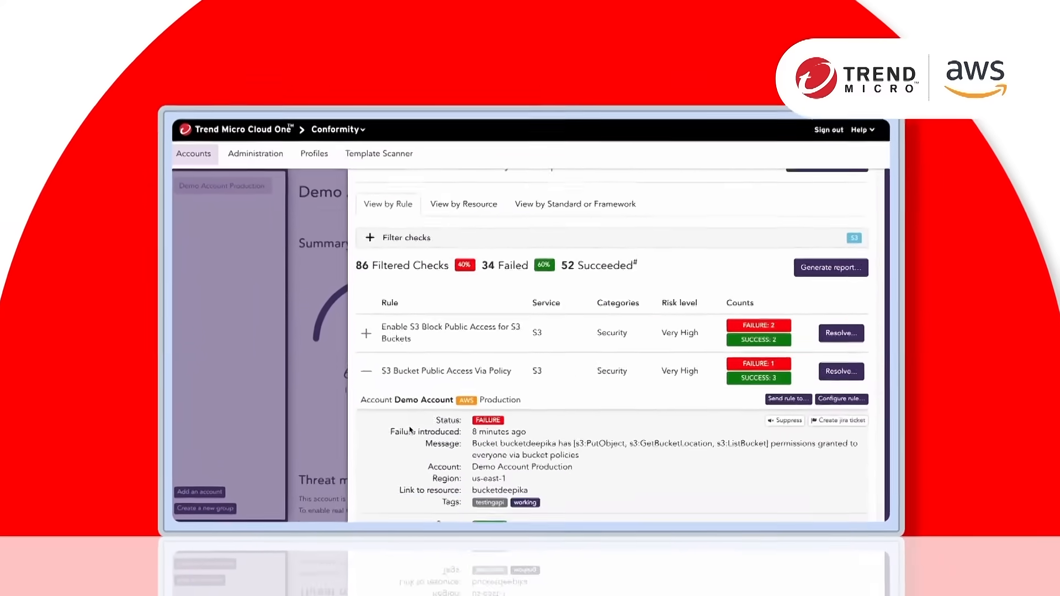
# Scroll through the failed S3 bucket public-access rules in View by Rule
pyautogui.scroll(-3)
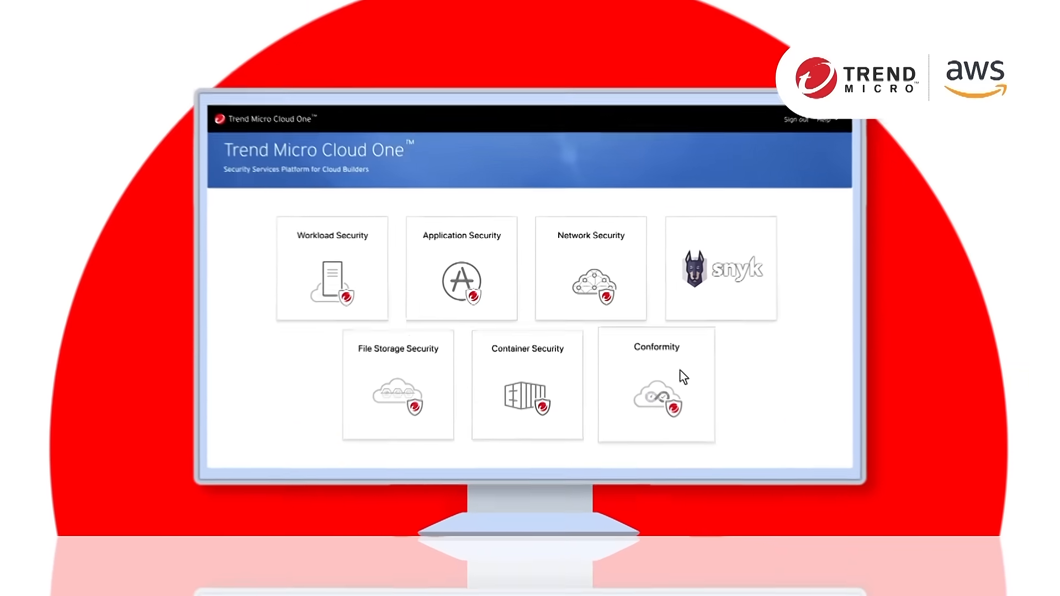
# Open the Conformity dashboard and scroll past Summary to the Compliance level comparison table
pyautogui.click(657, 396)
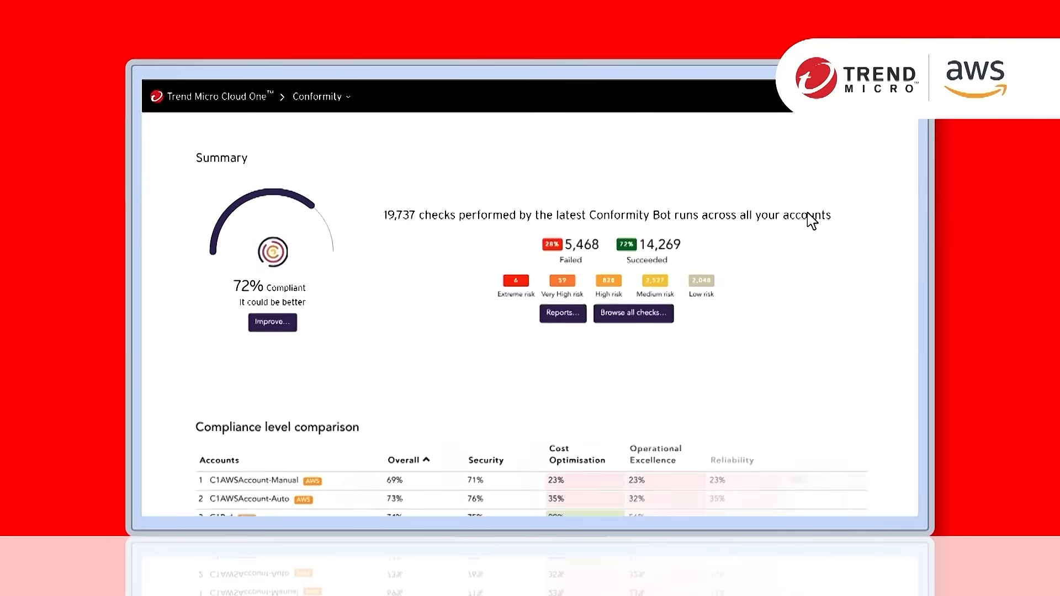
pyautogui.scroll(-3)
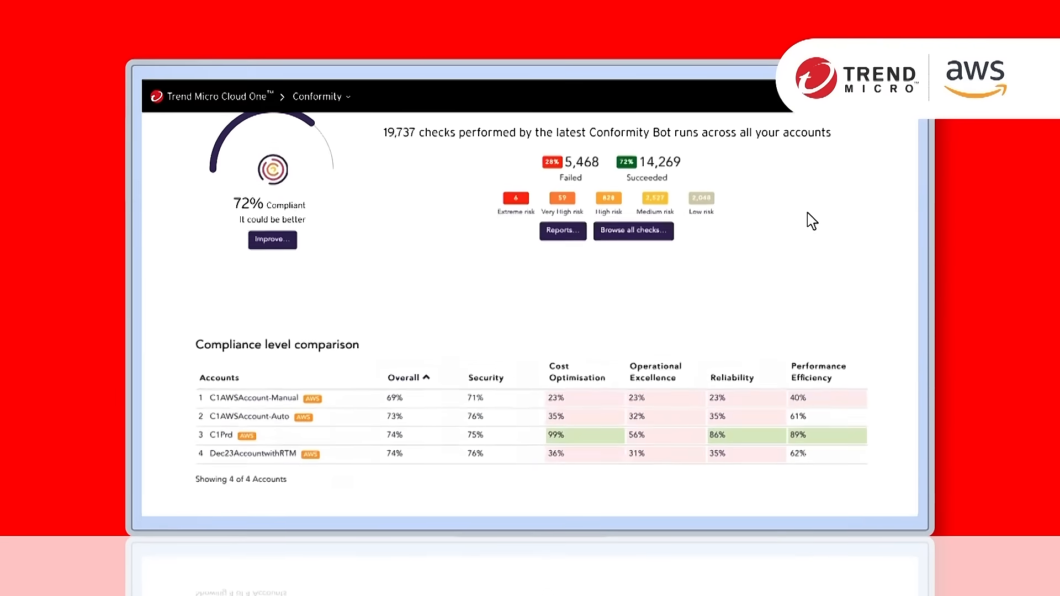
pyautogui.scroll(-3)
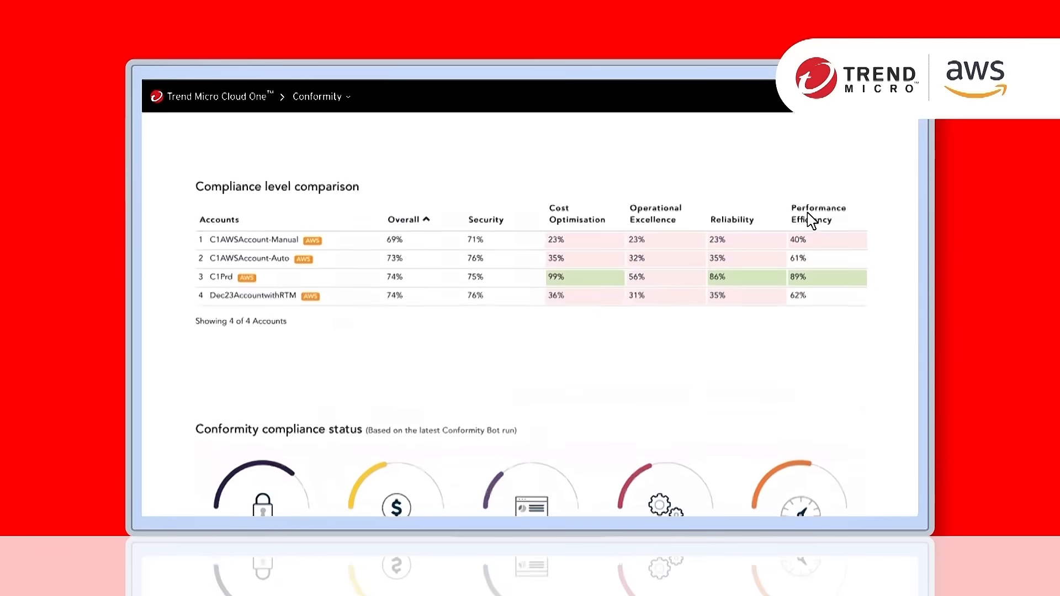
pyautogui.click(528, 375)
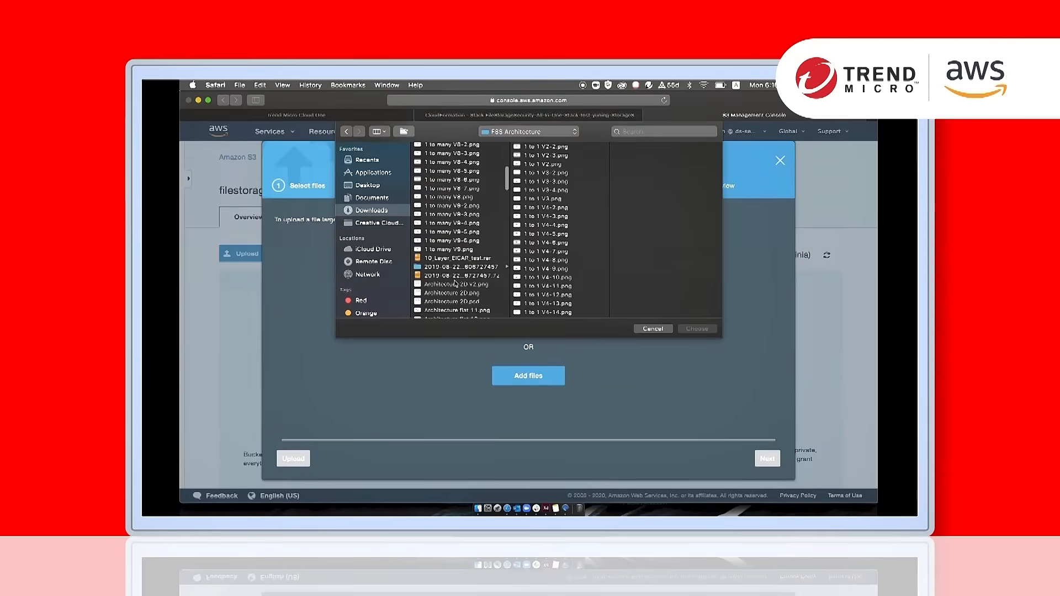
# Choose 10_Layer_EICAR_test.rar from Downloads for upload and advance past permission settings
pyautogui.click(458, 258)
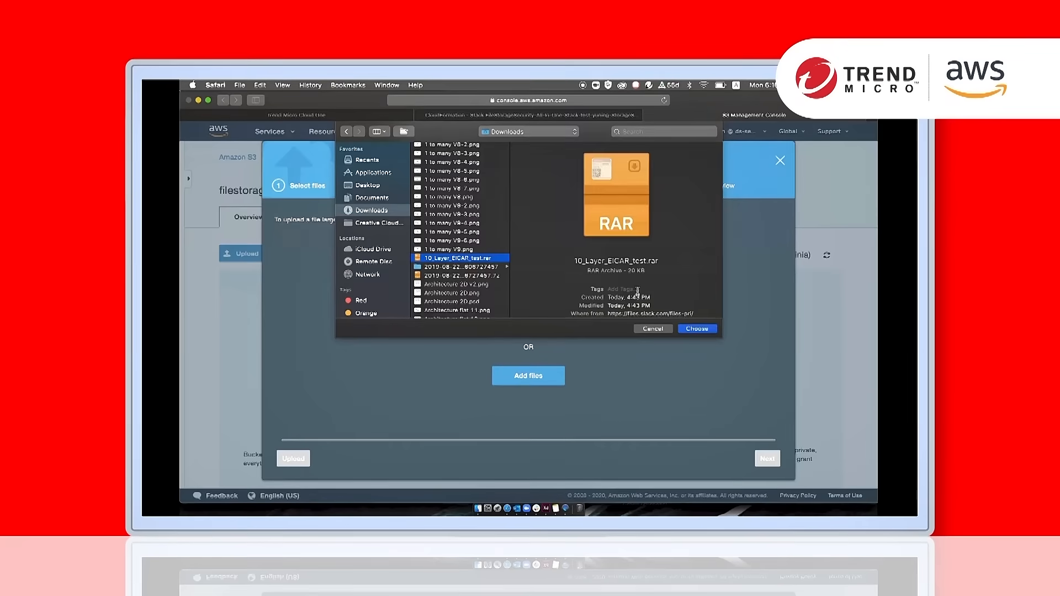
pyautogui.click(698, 329)
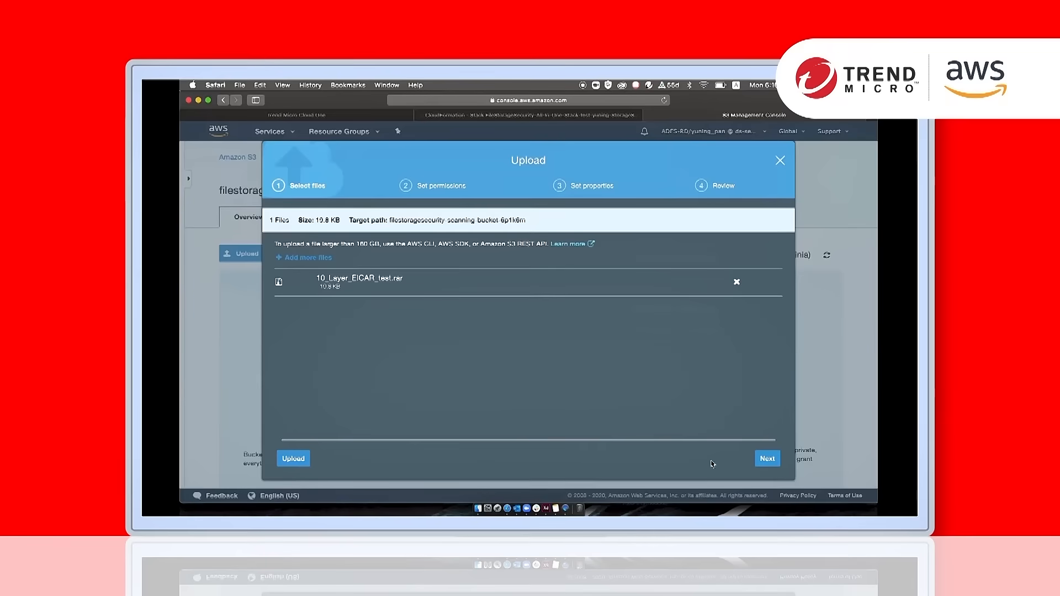
pyautogui.click(767, 458)
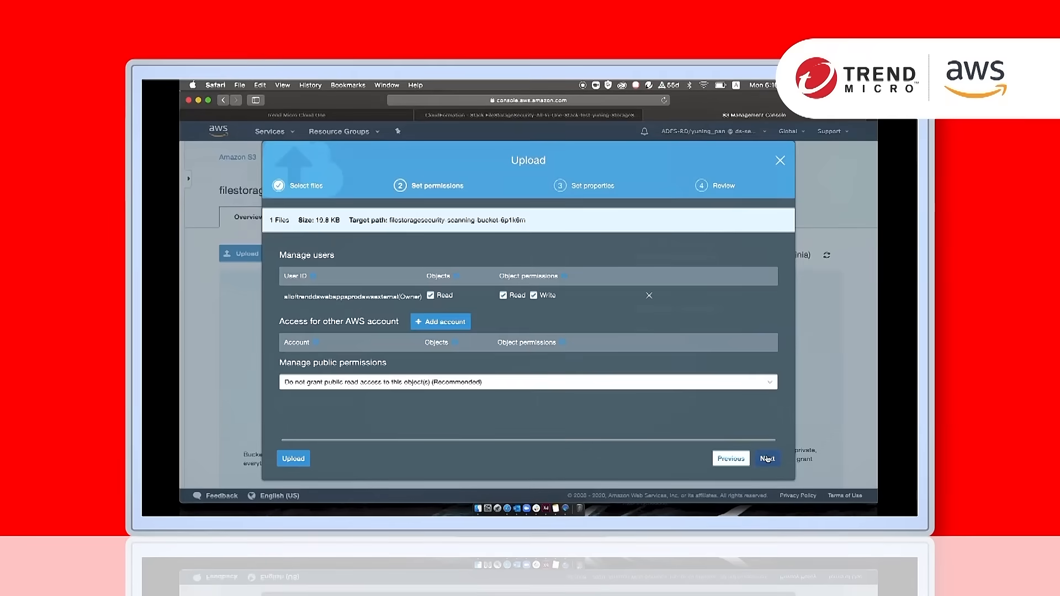
pyautogui.click(767, 458)
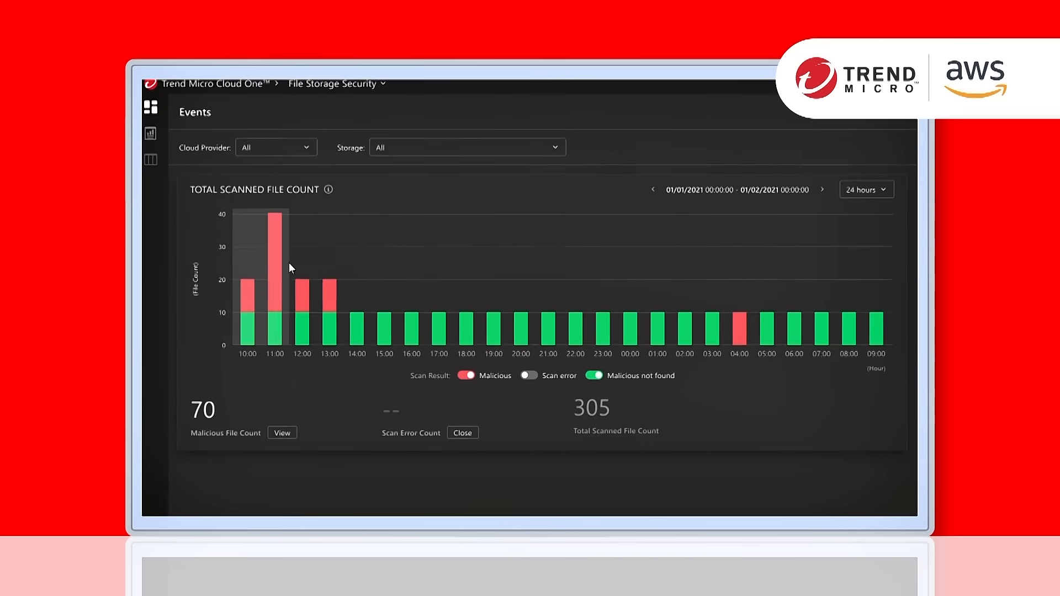
# Turn on the Scan error toggle under the Total Scanned File Count chart
pyautogui.click(538, 374)
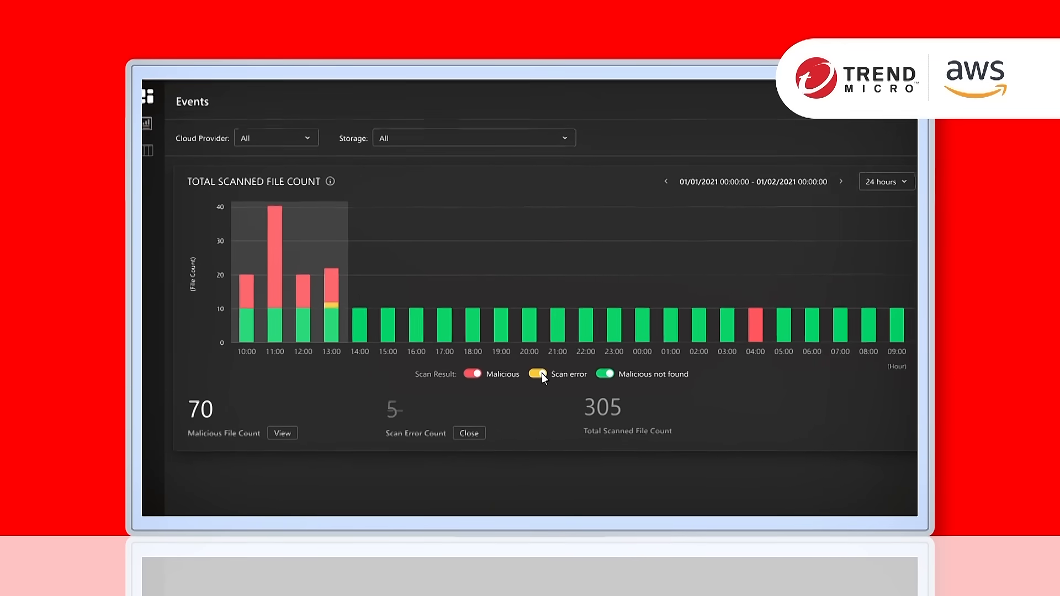
pyautogui.moveTo(342, 274)
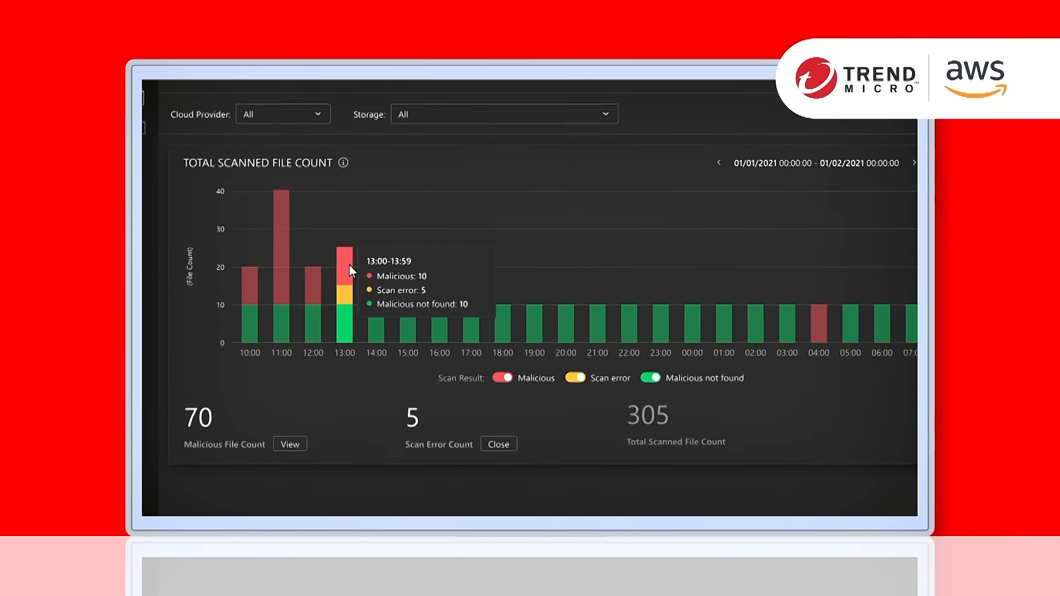
pyautogui.moveTo(519, 207)
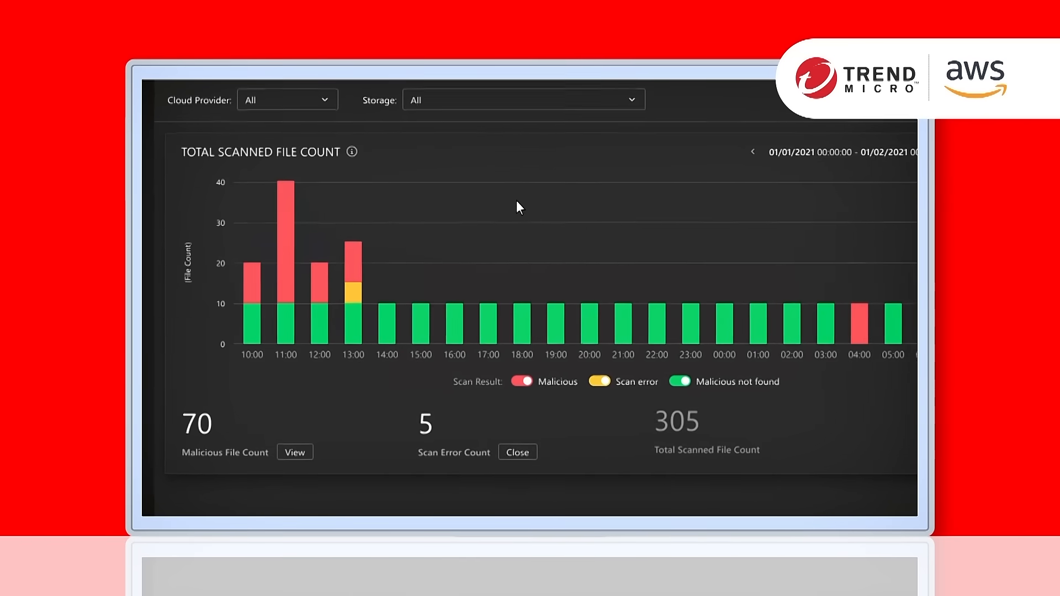